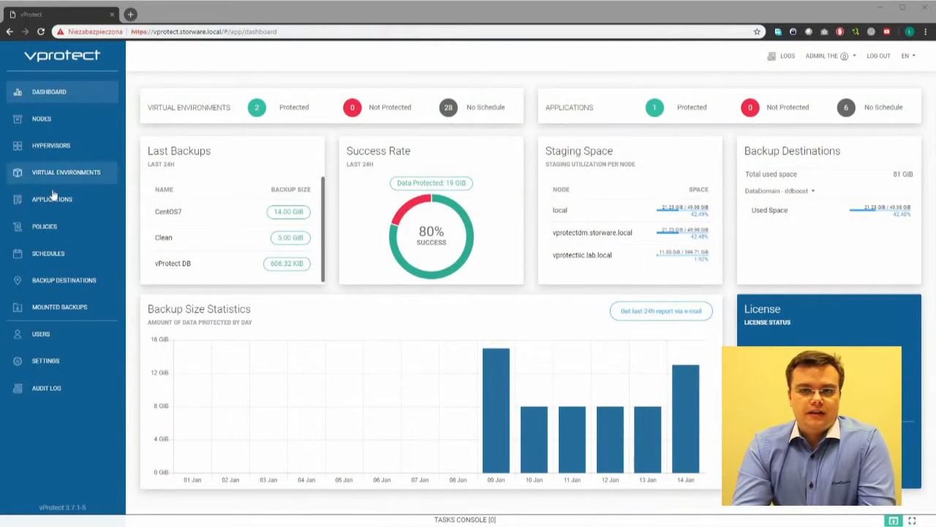
# Start a new command execution config from the Applications section
pyautogui.click(52, 199)
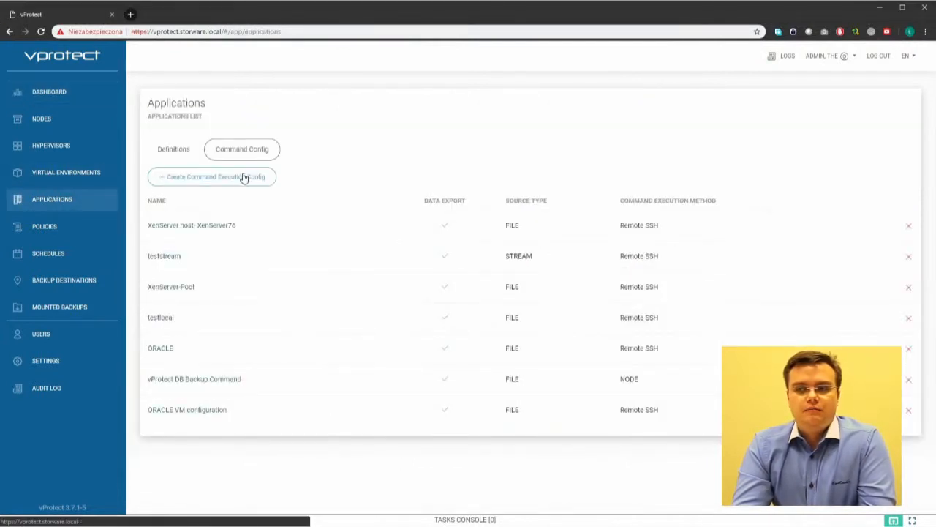
pyautogui.click(212, 176)
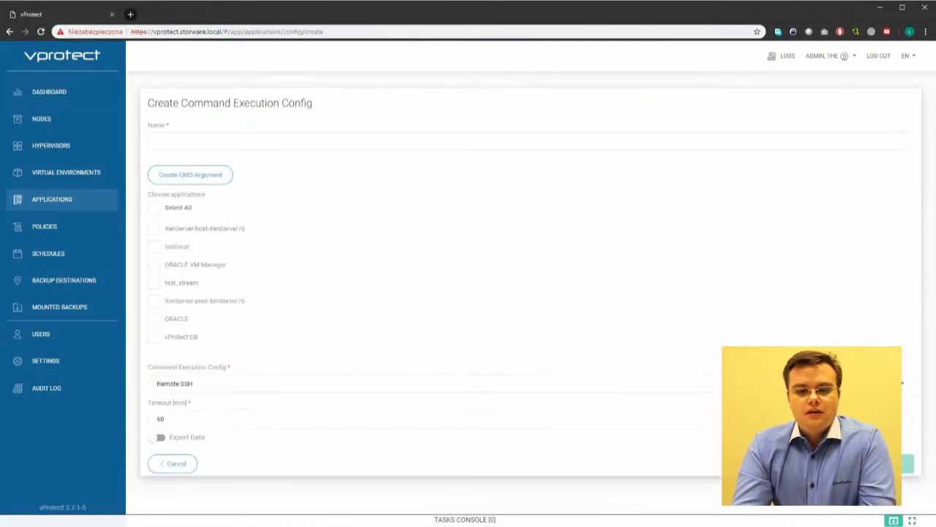
pyautogui.moveTo(99, 187)
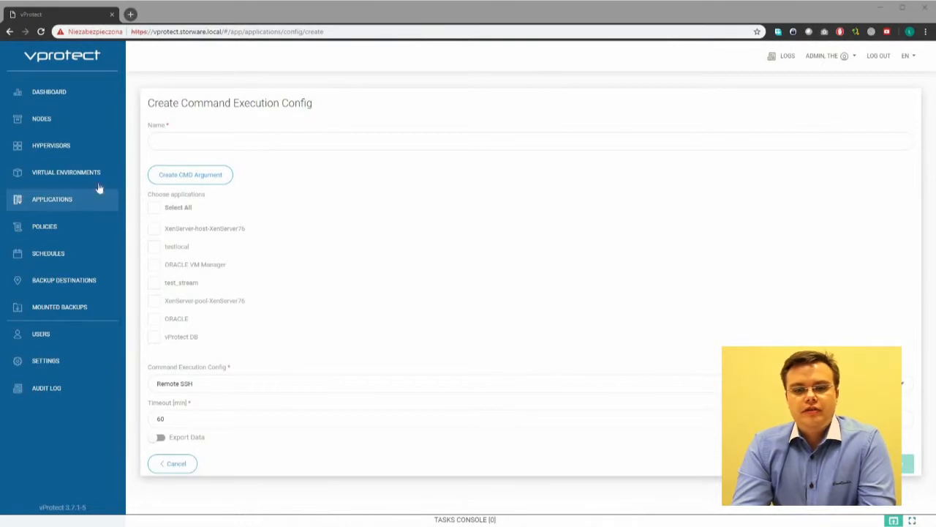
# Add argument fields and fill /usr/bin/engine-backup, --mode=backup and --scope=all
pyautogui.click(191, 174)
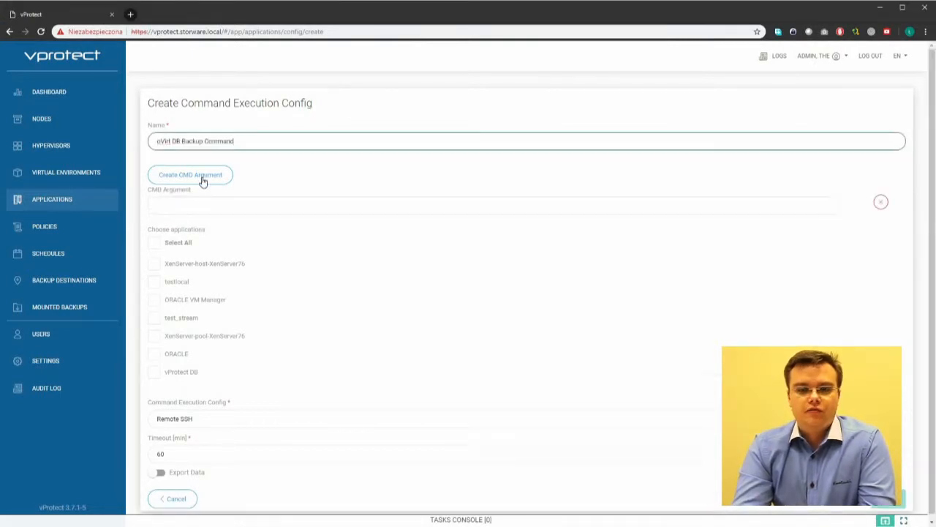
pyautogui.click(189, 174)
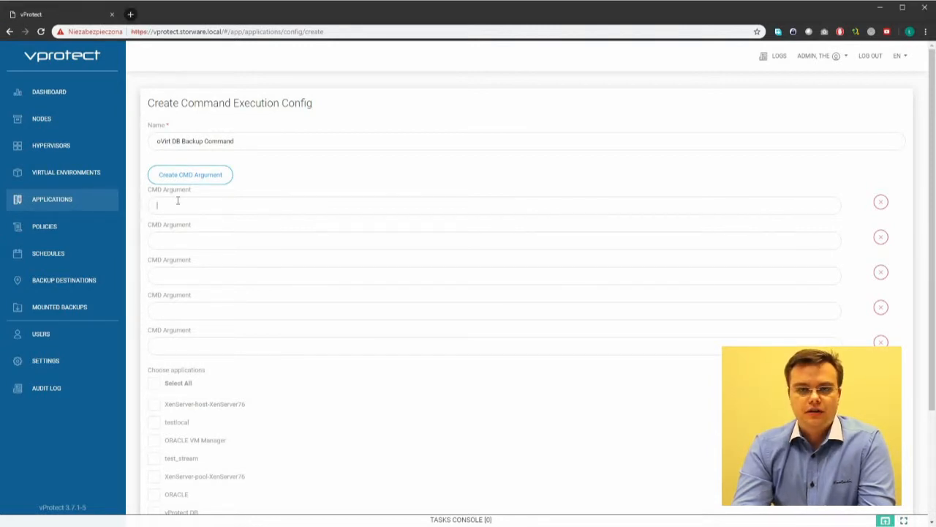
pyautogui.write('/usr/bin/engine-backup')
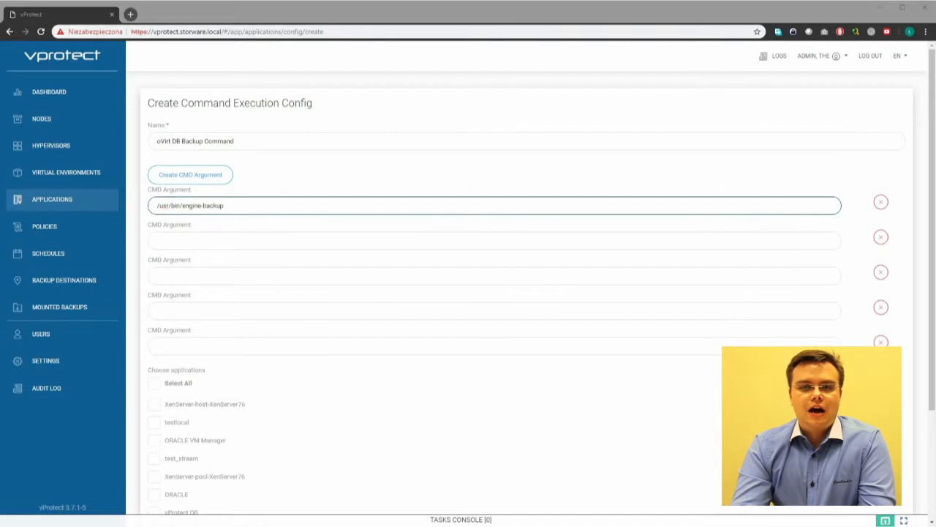
pyautogui.click(494, 240)
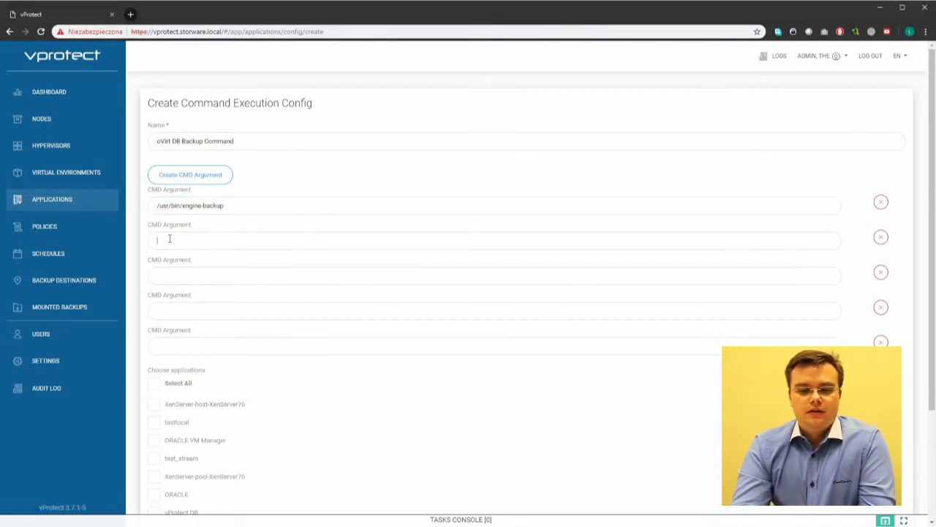
pyautogui.write('--mode=backup')
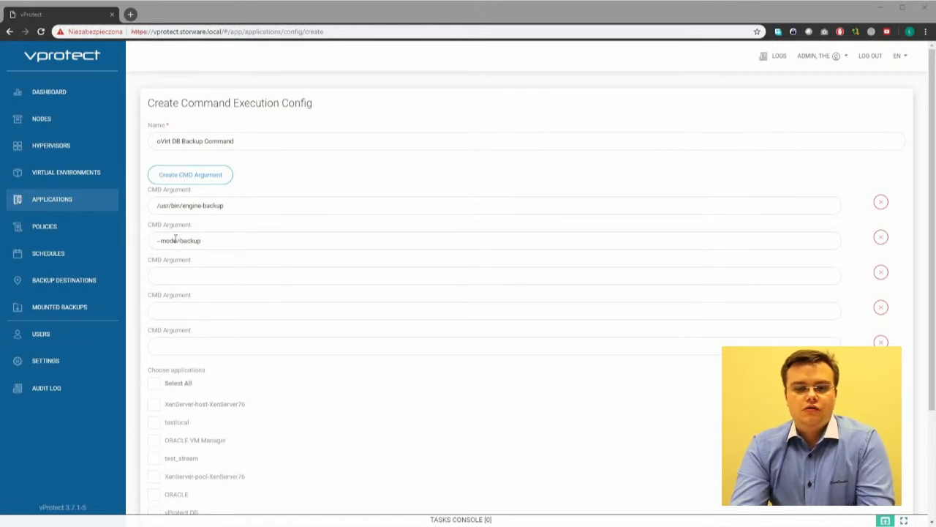
pyautogui.write('--scope=all')
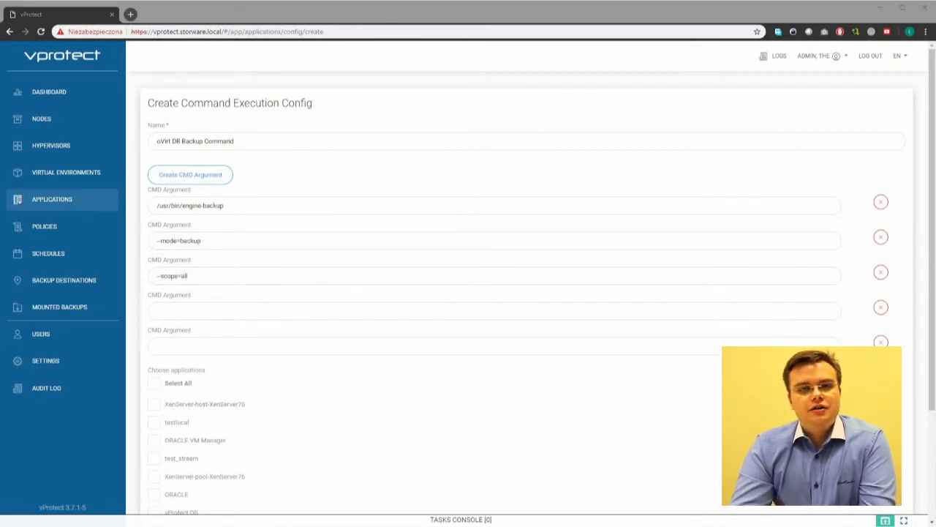
# Add --file with a dated engine-backup tar.bz2 archive path under /var/lib/ovirt-engine-backups
pyautogui.write('--file="/var/lib/ovirt-engine-backups/engine-backup-$(date +%Y%m%d%H%M%S).tar.bz2"')
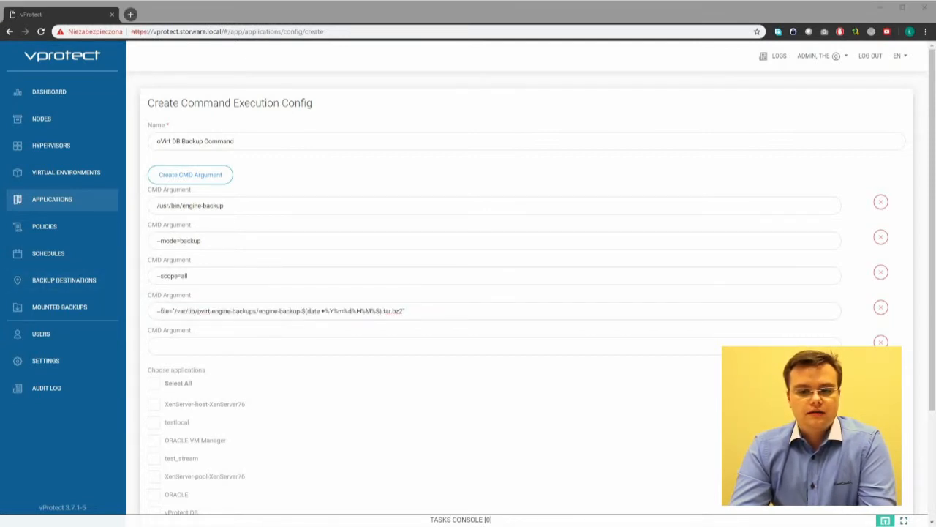
pyautogui.click(493, 345)
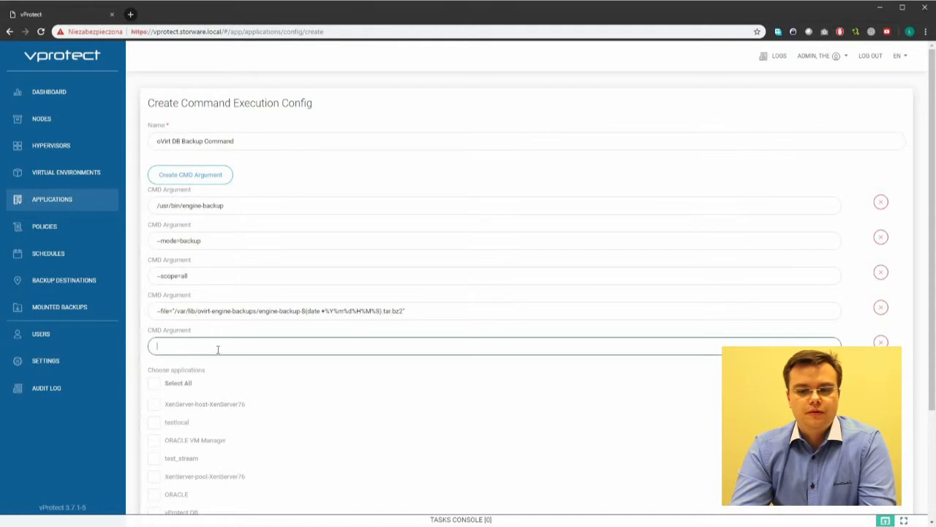
# Add --log=/var/log/ovirt-engine-backups.log, enable data export with file removal, and save the config
pyautogui.write('--log=/var/log/ovirt-engine-backups.log')
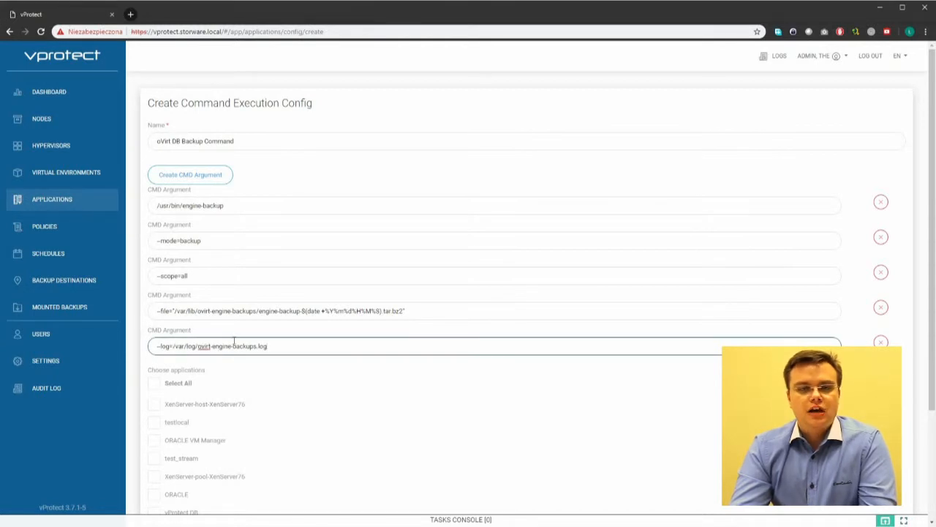
pyautogui.scroll(-3)
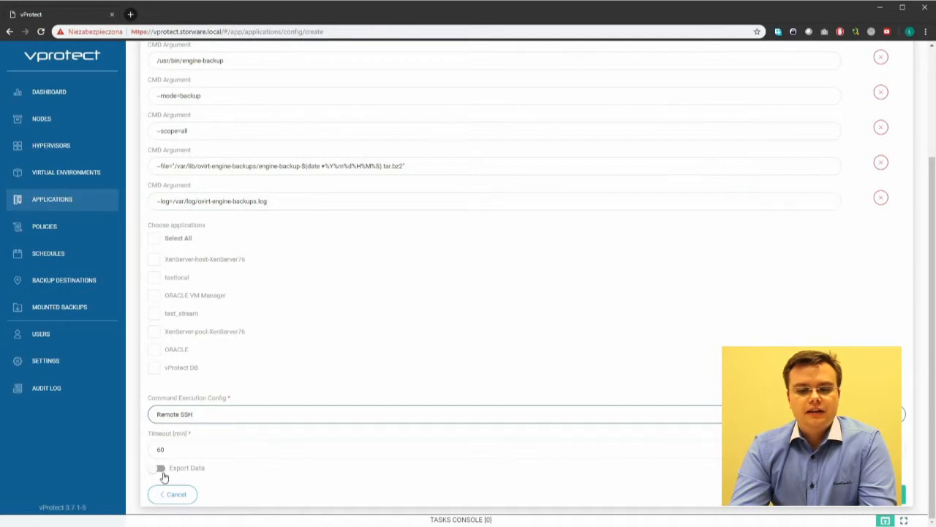
pyautogui.click(159, 468)
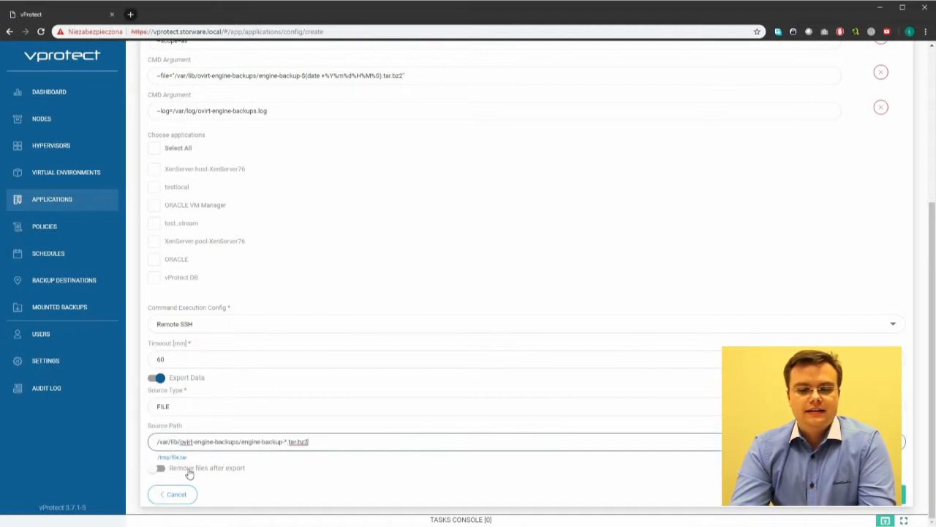
pyautogui.click(158, 468)
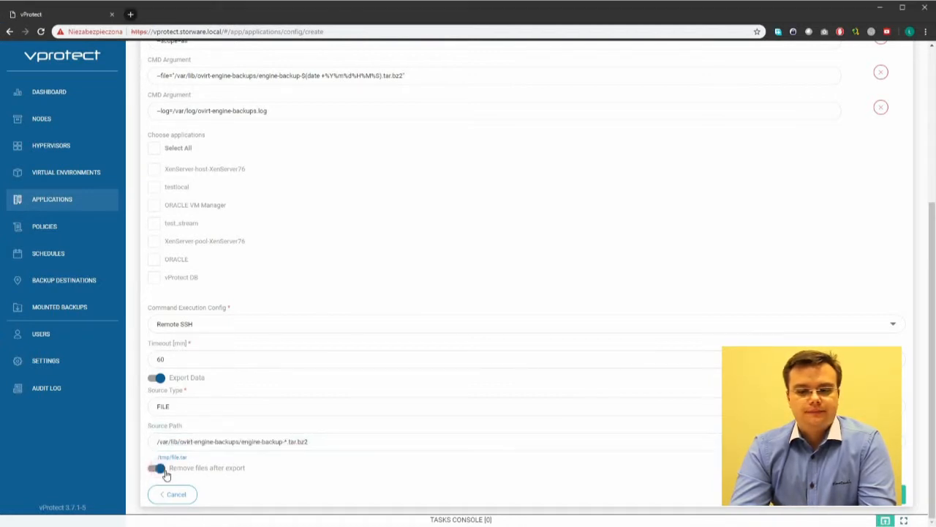
pyautogui.click(158, 467)
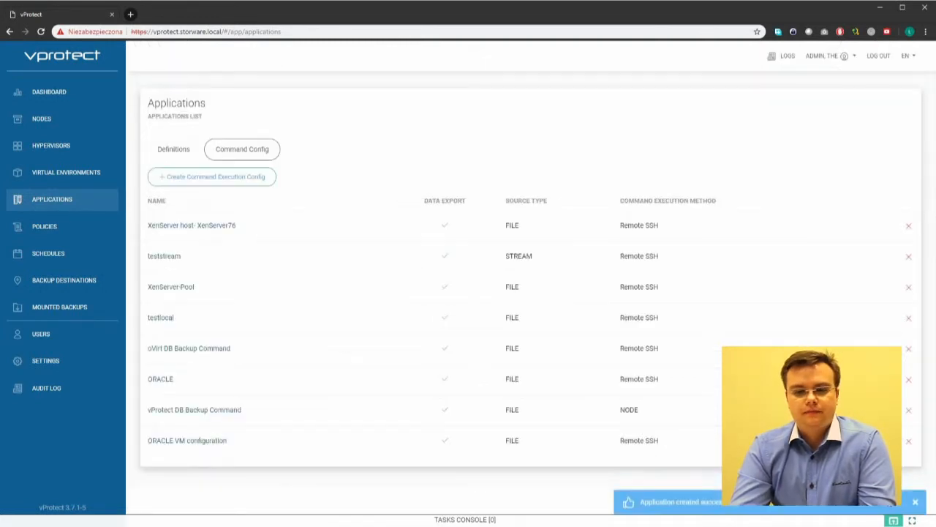
# Create an application definition named 'ovirt-m.storware.local DB'
pyautogui.click(173, 148)
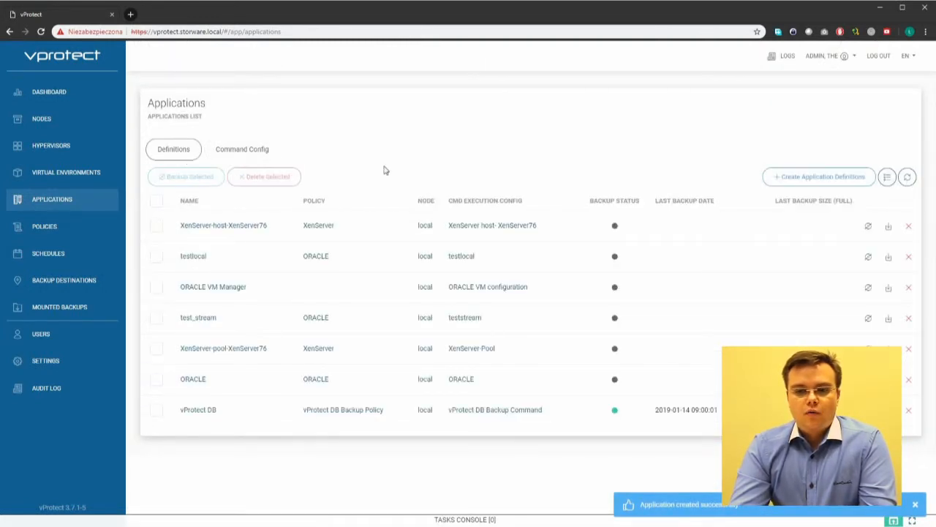
pyautogui.click(818, 176)
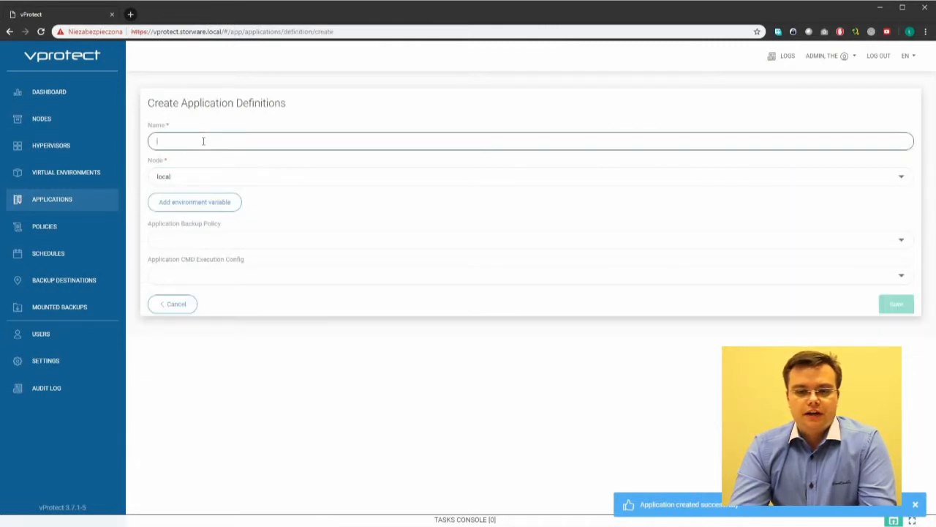
pyautogui.write('d')
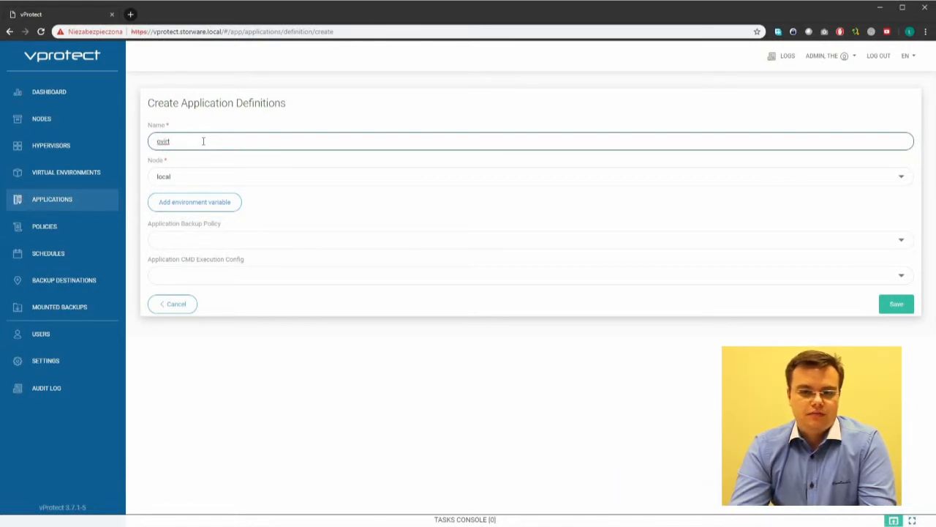
pyautogui.write('-m')
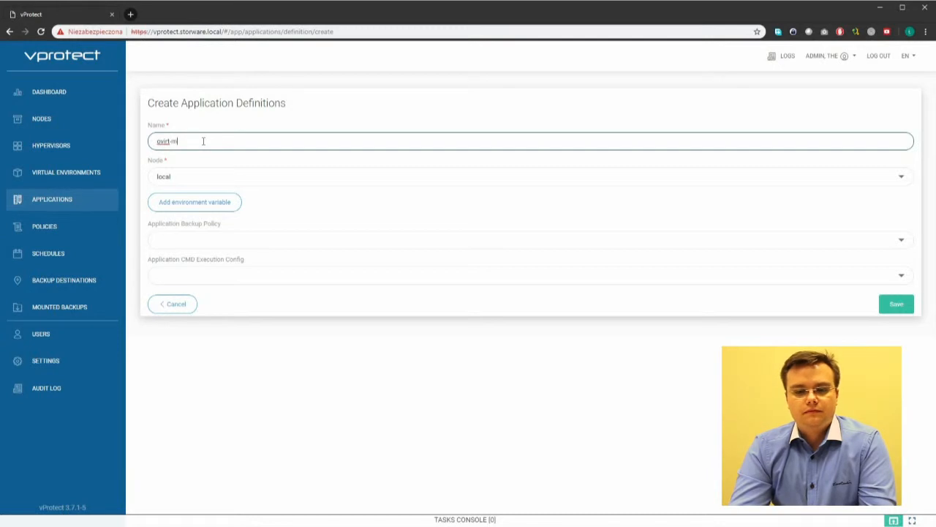
pyautogui.write('a')
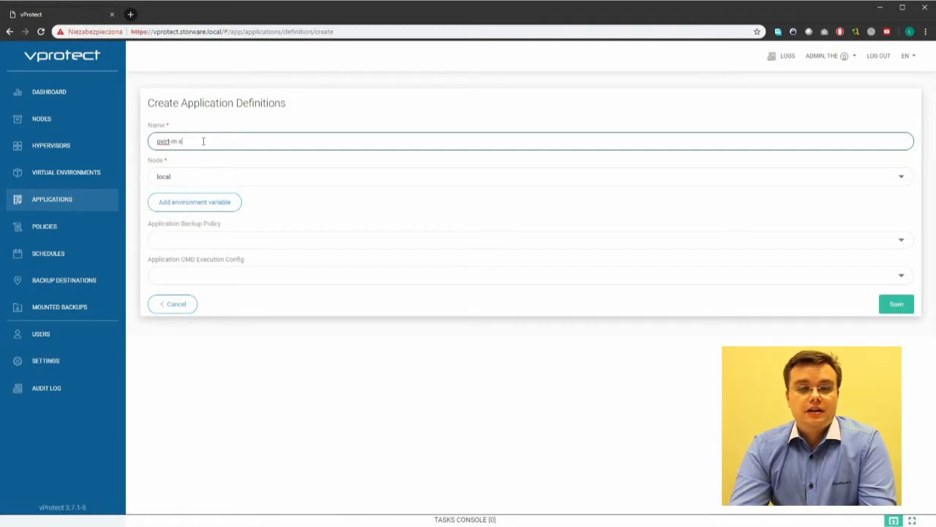
pyautogui.write('storware.local')
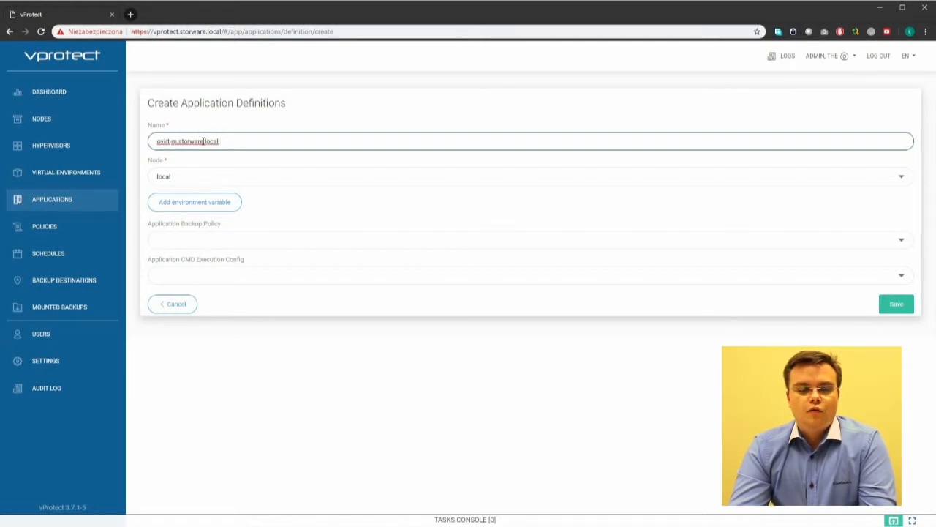
pyautogui.write('DB')
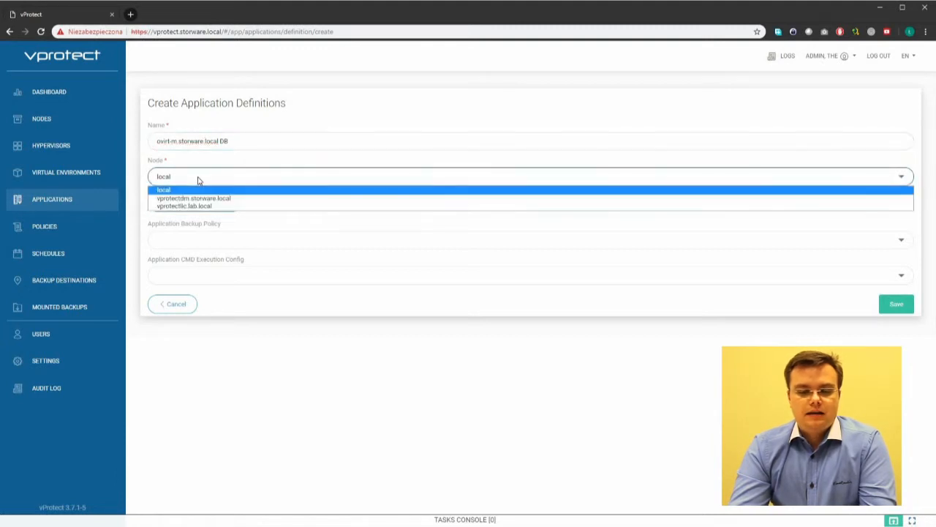
# Keep node local, choose the oVirtDB policy and the oVirt DB Backup Command config
pyautogui.click(163, 190)
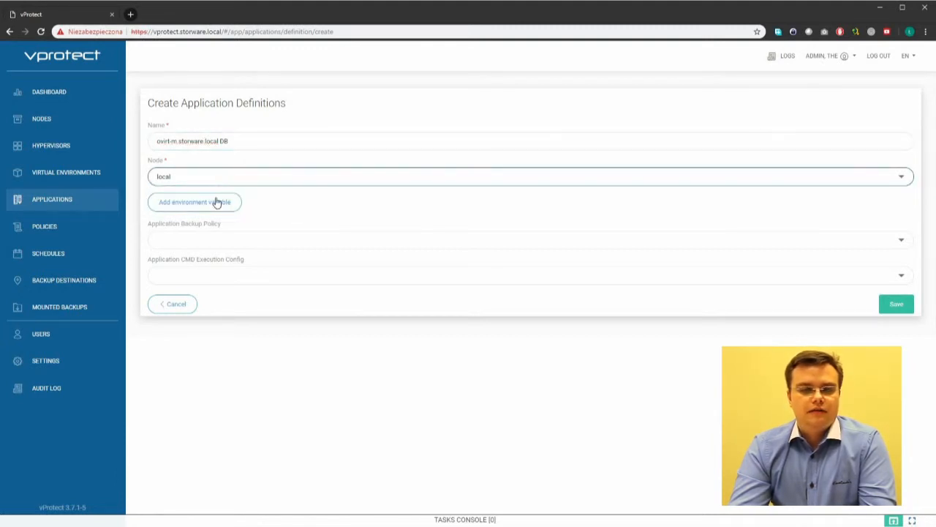
pyautogui.click(531, 239)
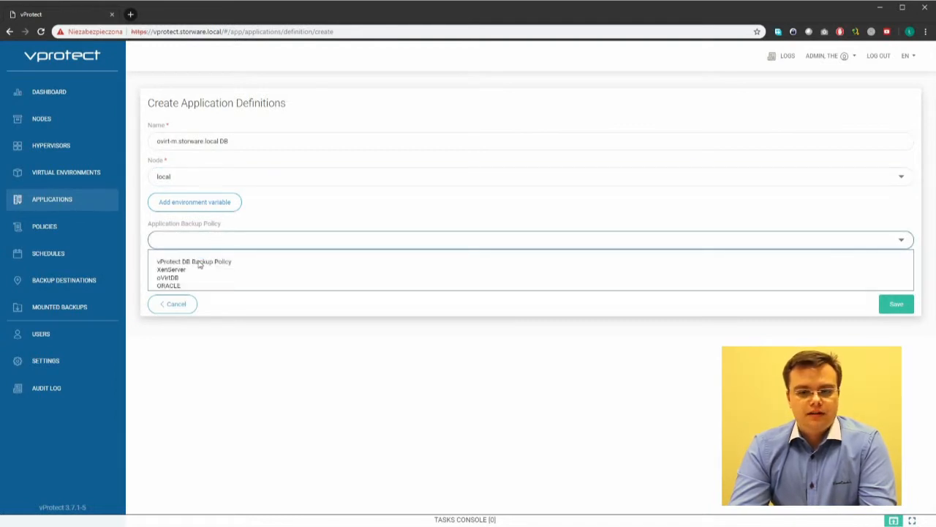
pyautogui.click(167, 277)
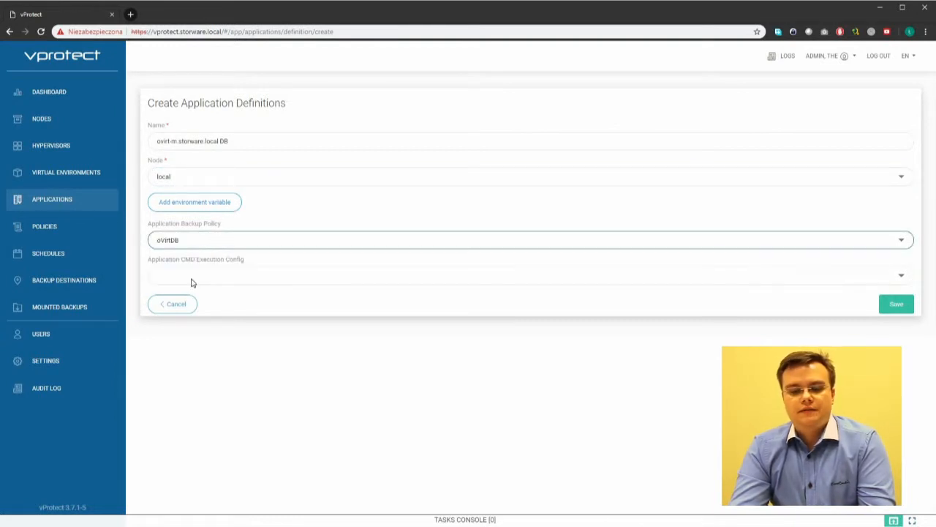
pyautogui.click(530, 275)
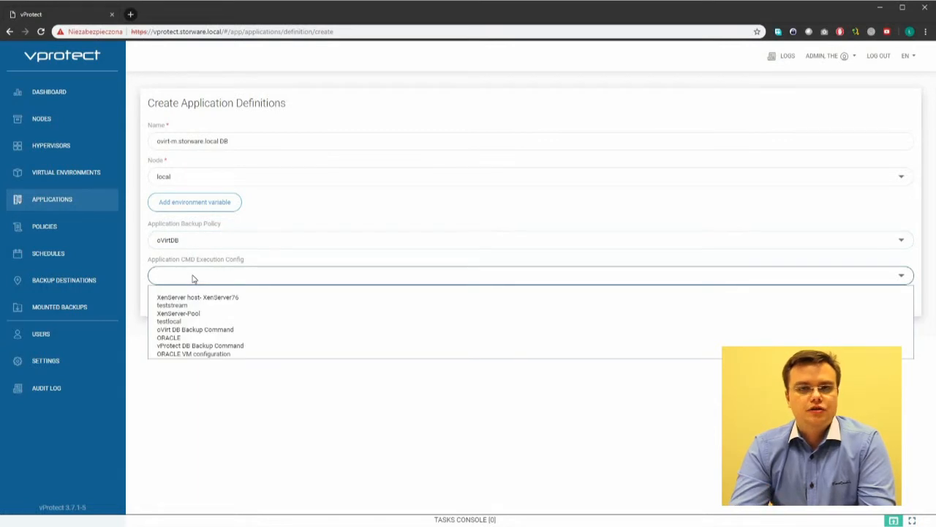
pyautogui.moveTo(195, 329)
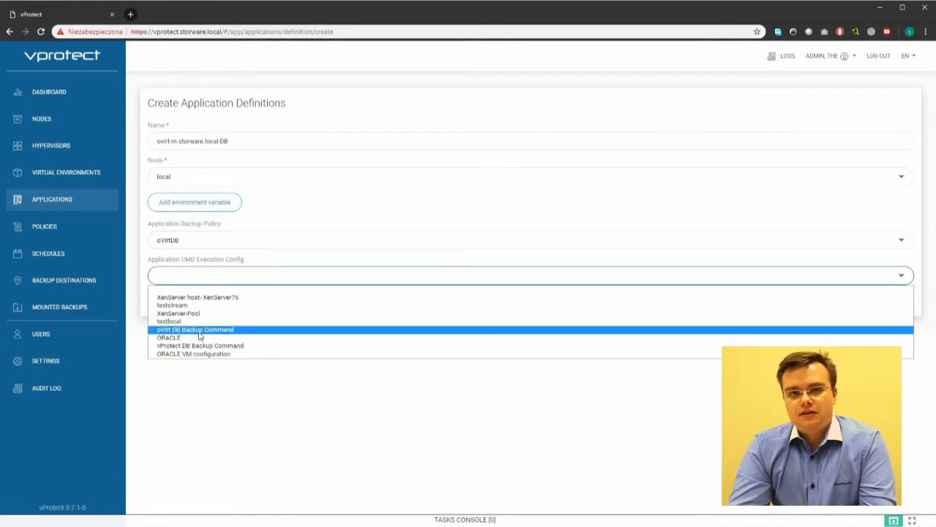
pyautogui.click(196, 329)
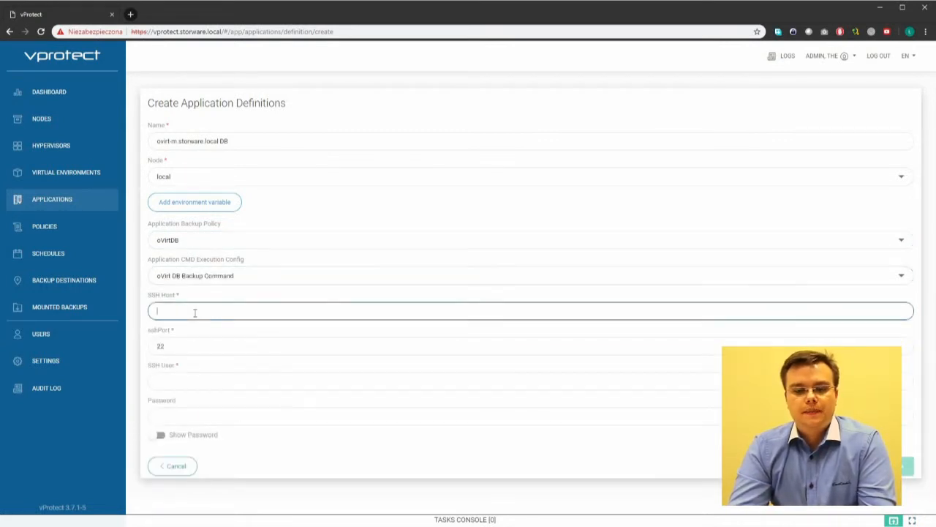
# Set SSH host 10.200.32.11 with user root
pyautogui.write('10.2')
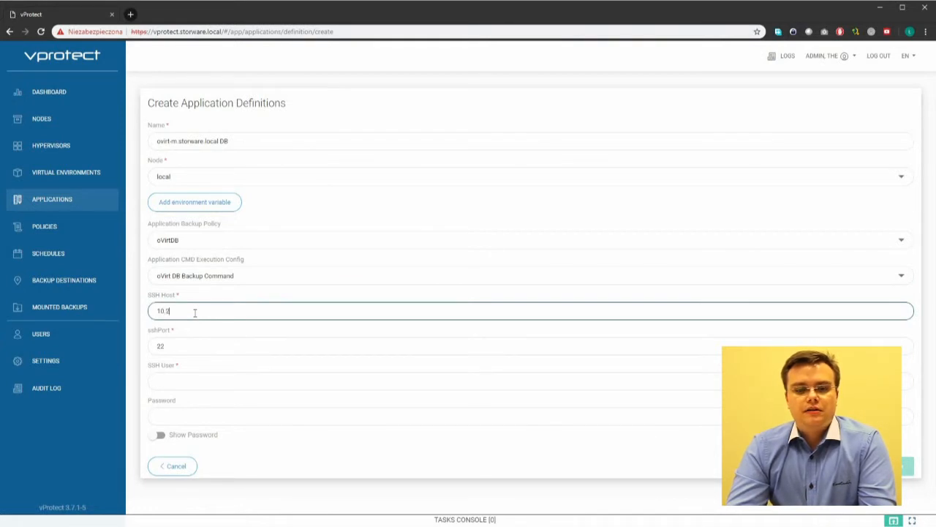
pyautogui.write('0.200.32.11')
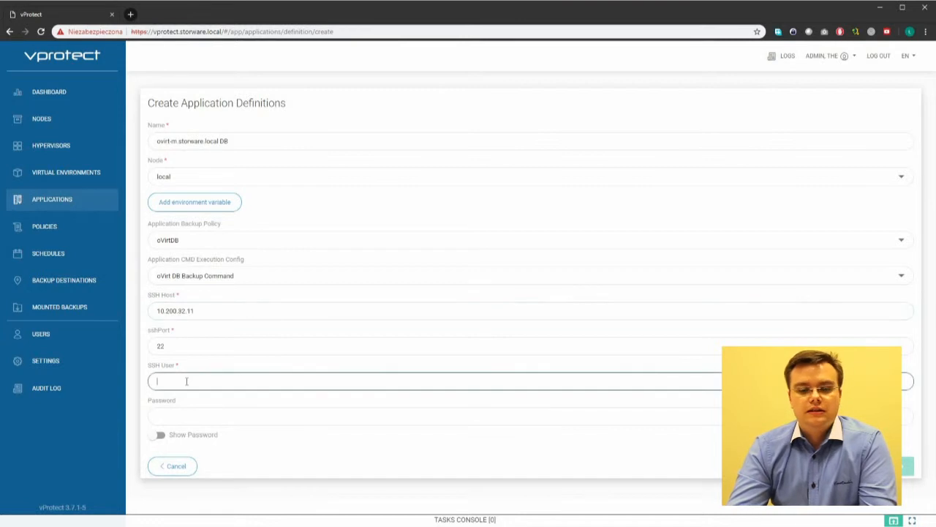
pyautogui.write('root')
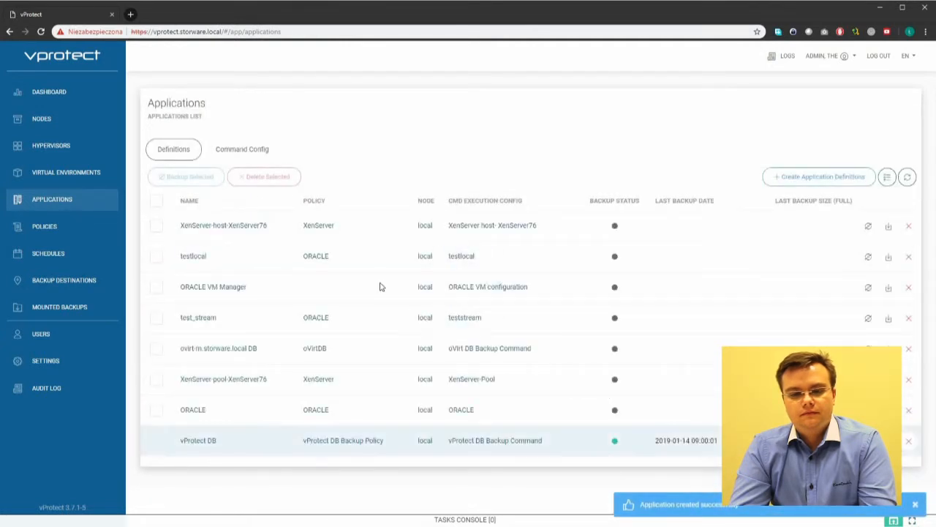
pyautogui.moveTo(44, 226)
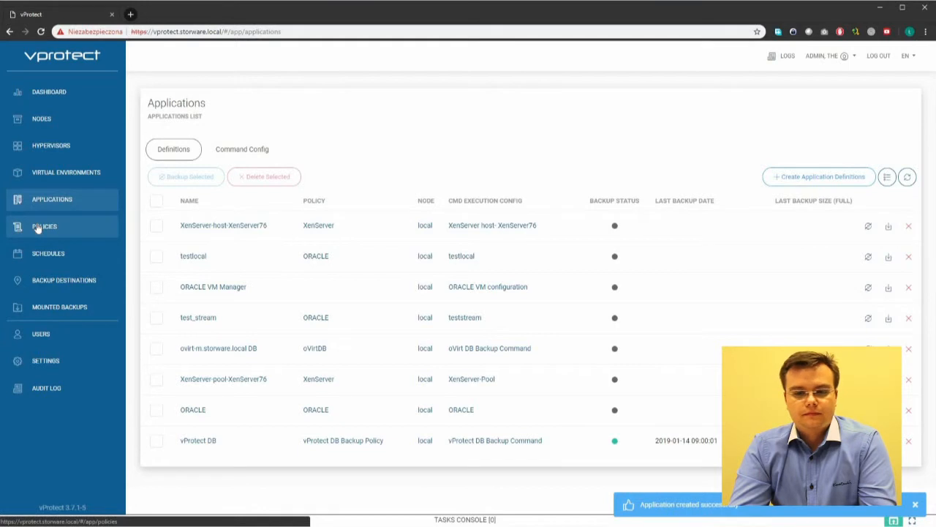
# Review the oVirtDB policy's assigned applications and its ISP backup destination rule
pyautogui.click(44, 226)
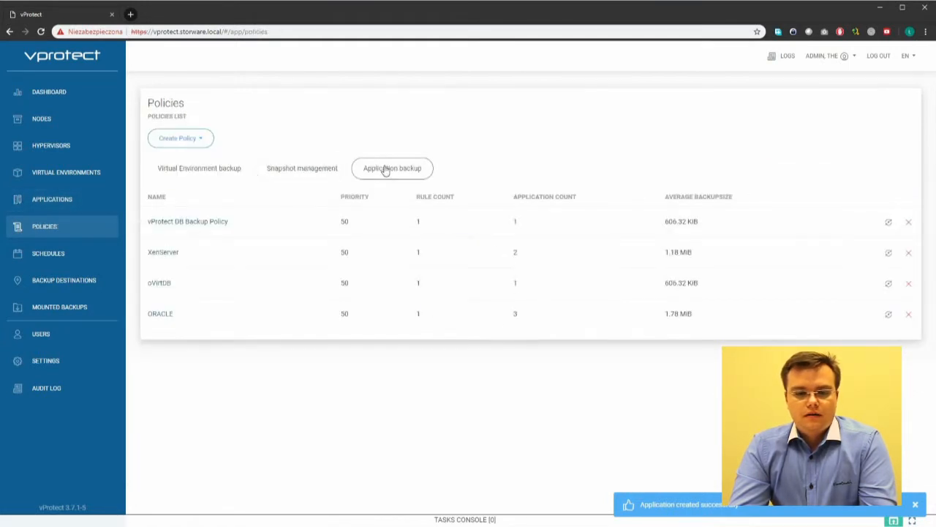
pyautogui.moveTo(159, 283)
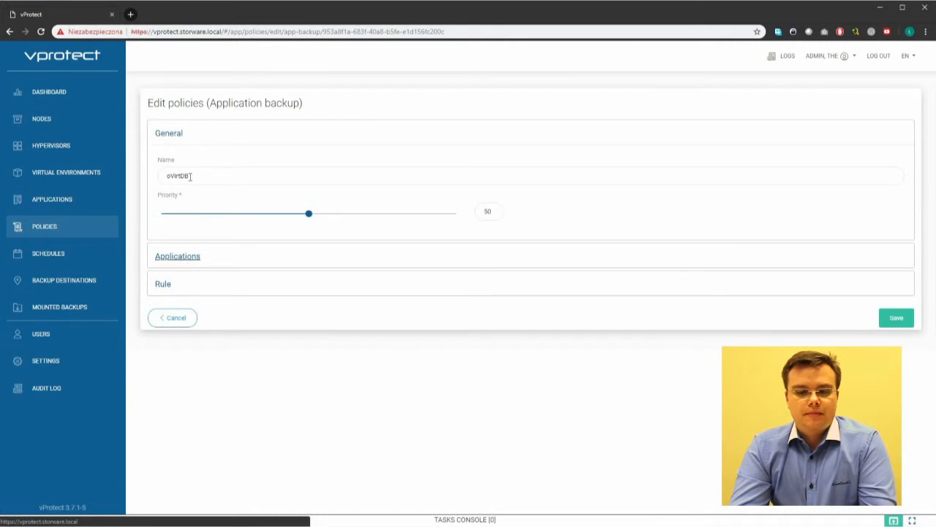
pyautogui.click(177, 255)
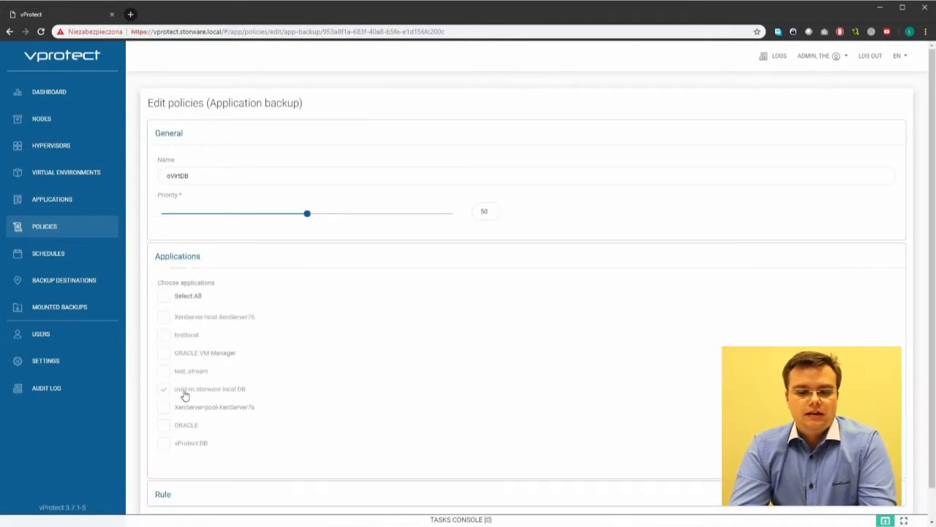
pyautogui.moveTo(177, 260)
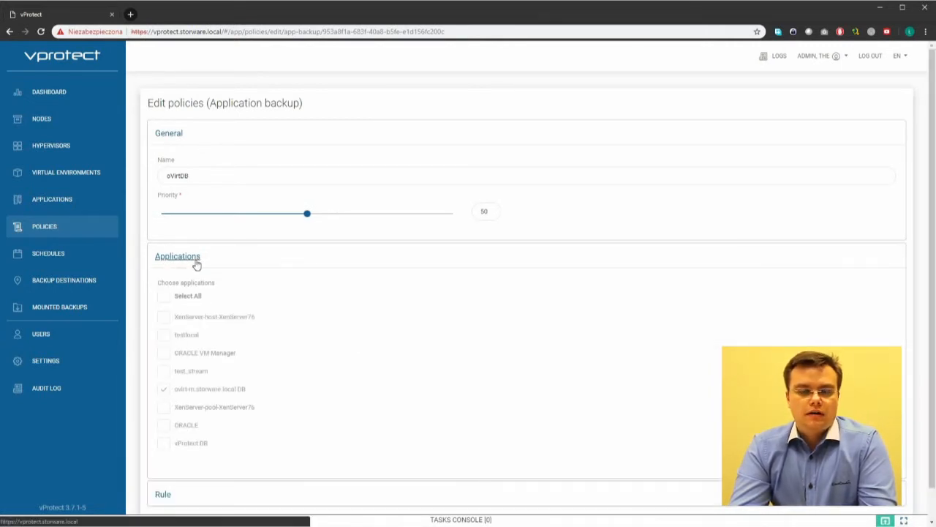
pyautogui.click(177, 256)
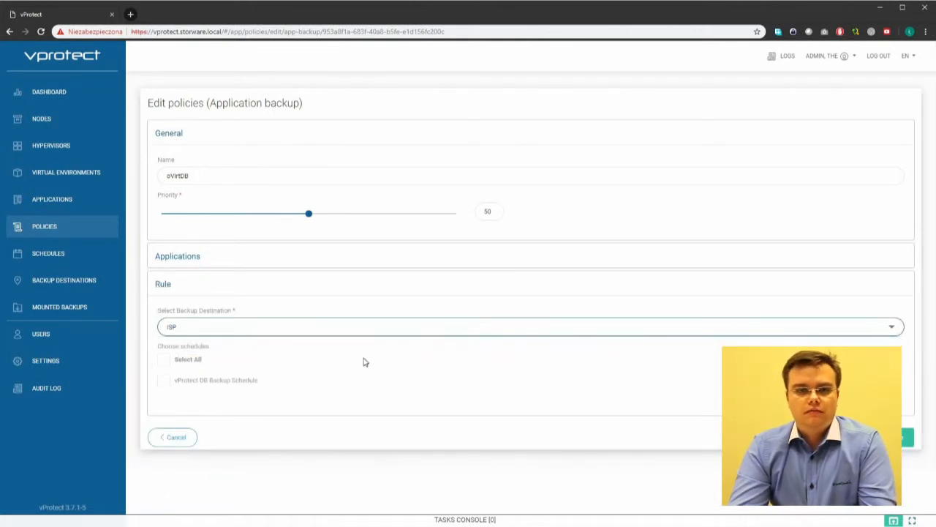
pyautogui.moveTo(388, 335)
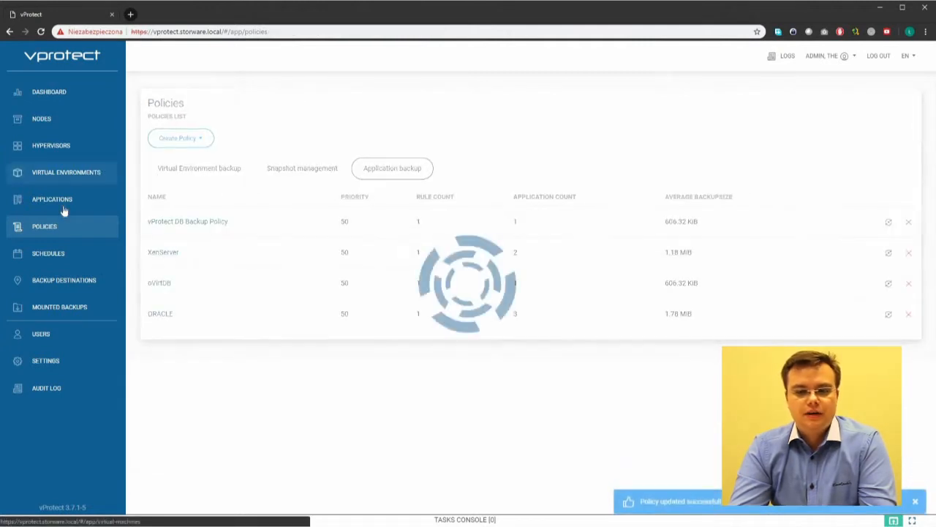
# Submit a full on-demand backup of ovirt-m.storware.local DB to ISP
pyautogui.click(52, 199)
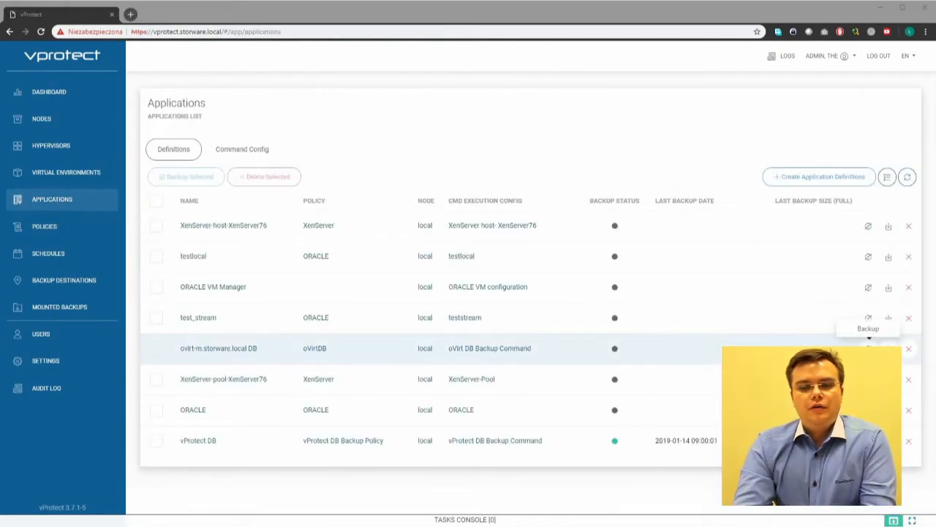
pyautogui.click(868, 322)
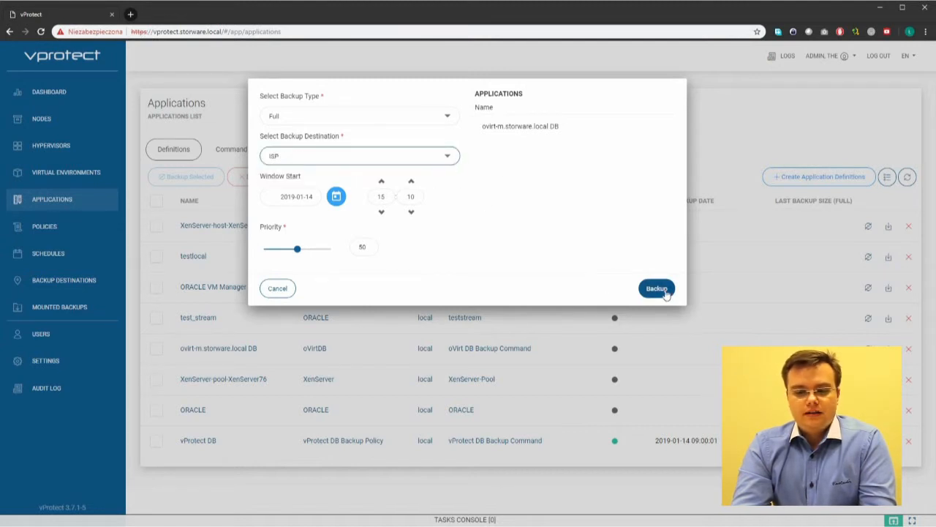
pyautogui.click(655, 287)
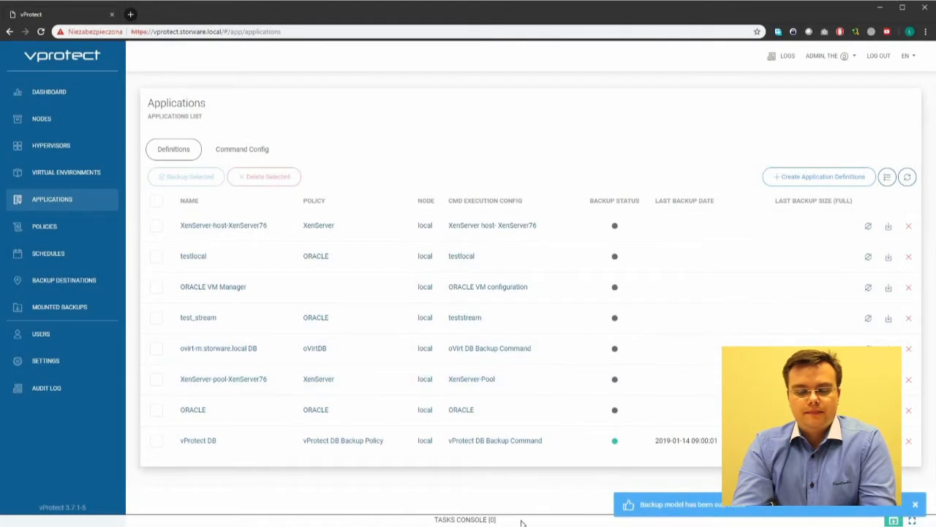
# Watch the Export and Store tasks reach 100% in the Tasks Console, then close it
pyautogui.click(466, 519)
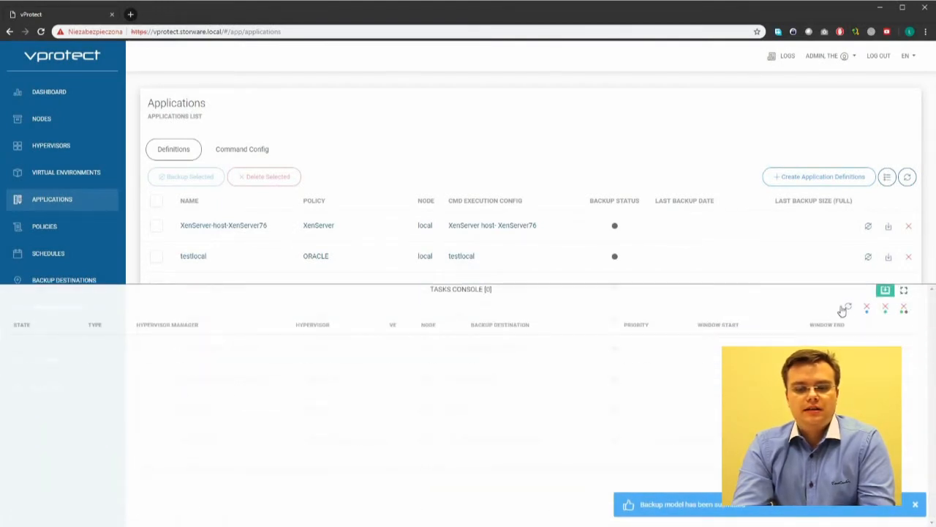
pyautogui.click(847, 308)
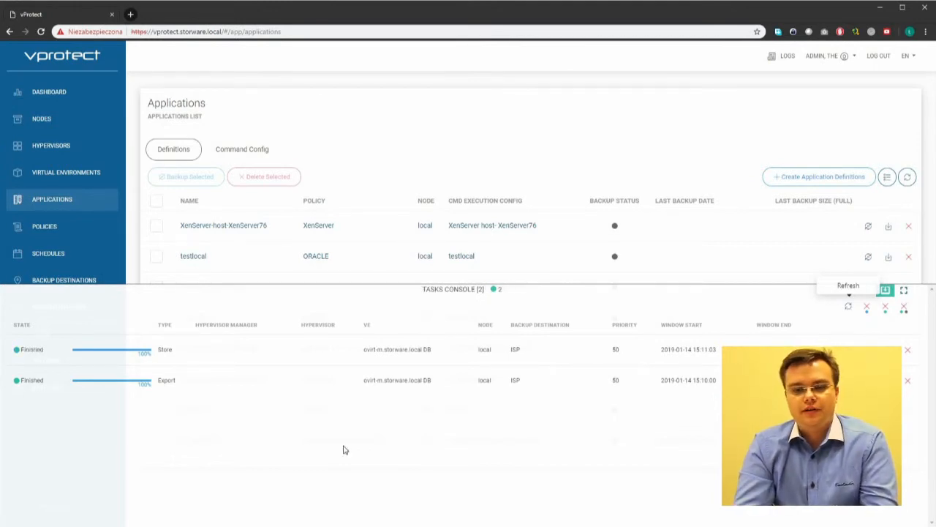
pyautogui.moveTo(270, 300)
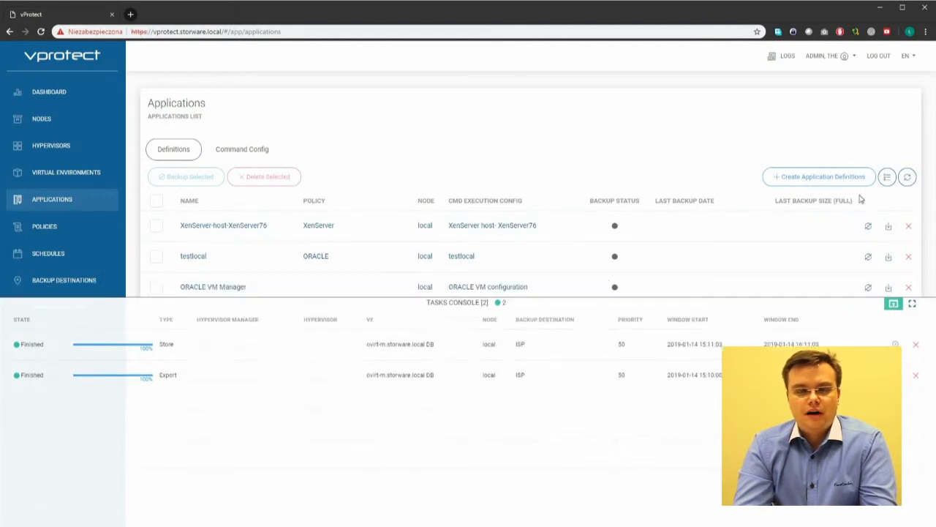
pyautogui.click(893, 302)
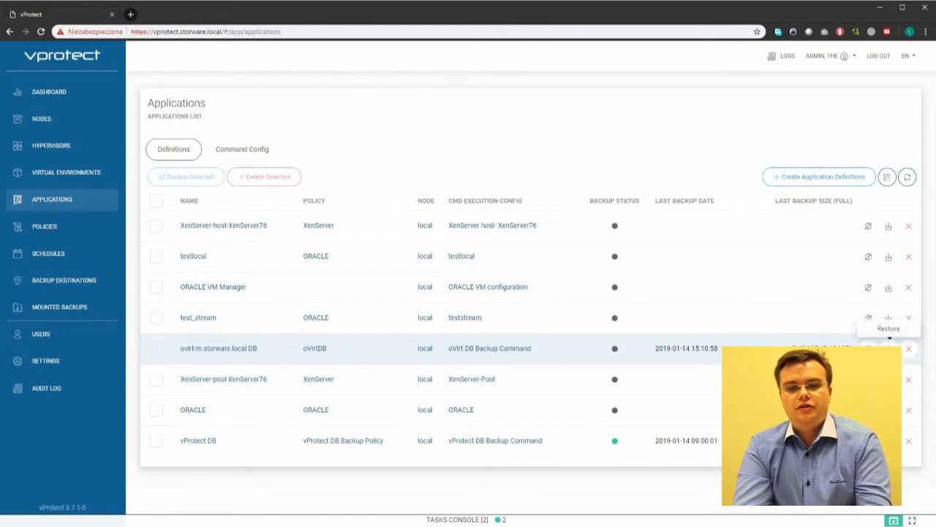
pyautogui.click(888, 328)
pyautogui.write('/root/')
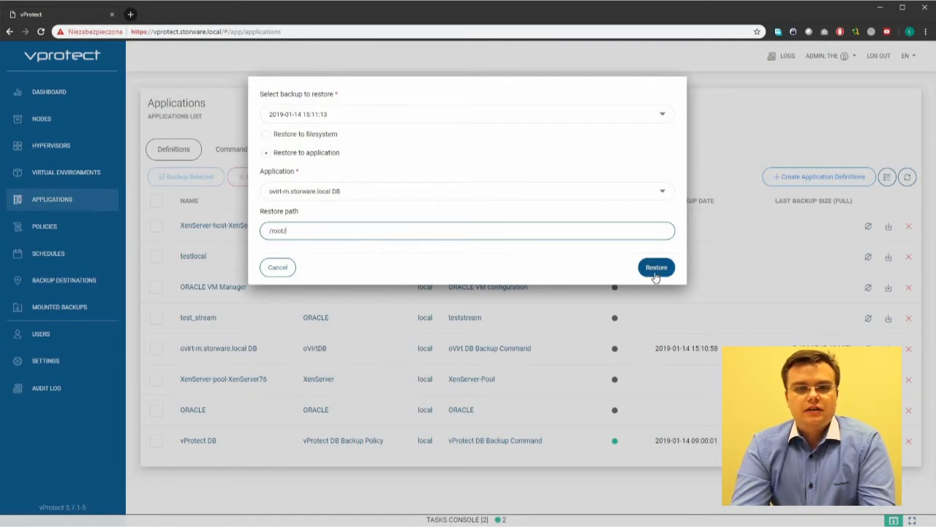
pyautogui.click(656, 267)
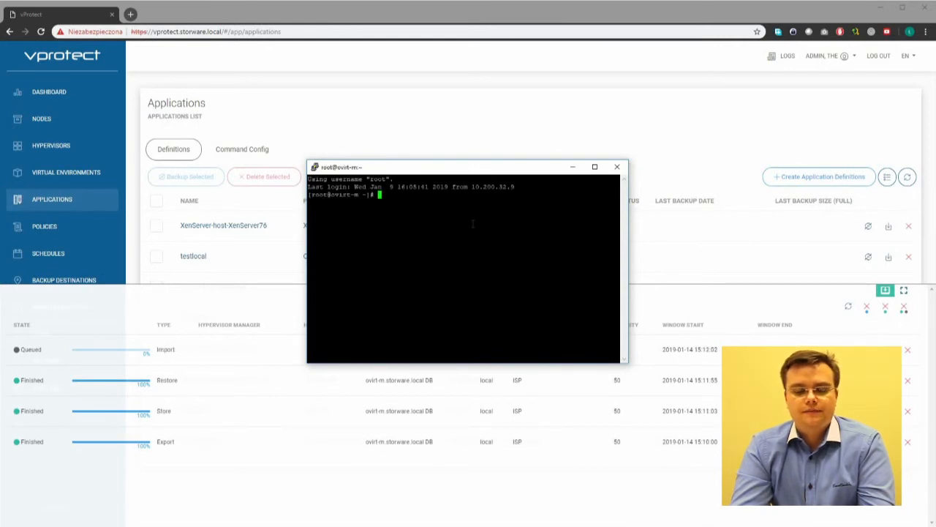
# In /root, extract app.tar with tar -xvf to reveal the engine-backup archives
pyautogui.write('cd /root/')
pyautogui.write('ls')
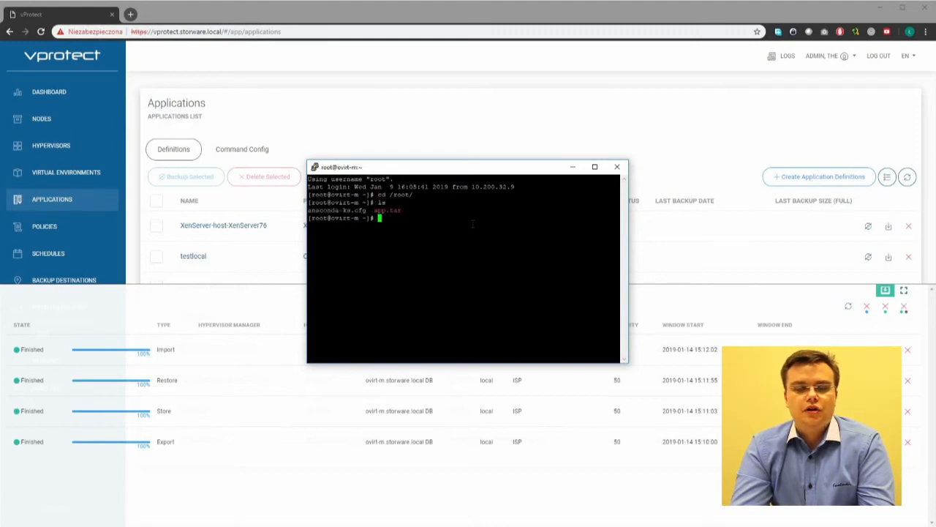
pyautogui.write('tar -xvf')
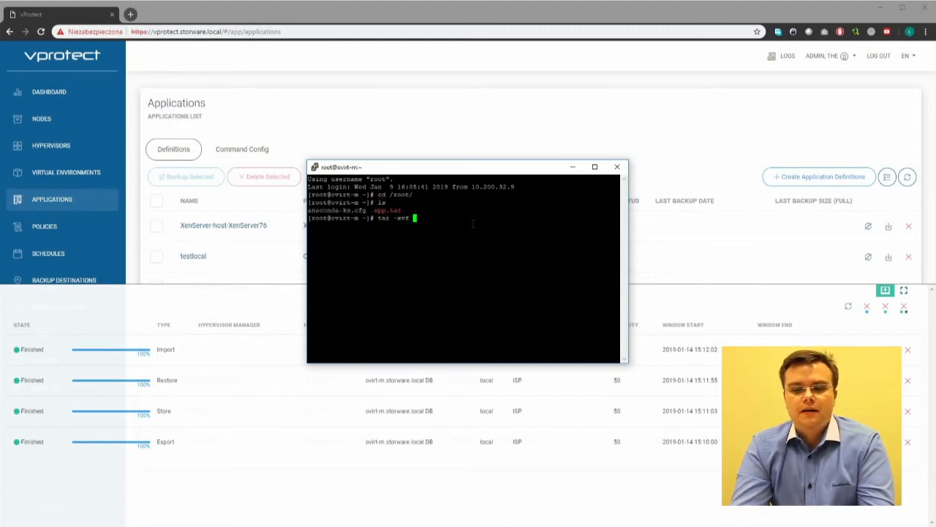
pyautogui.write('app.tar')
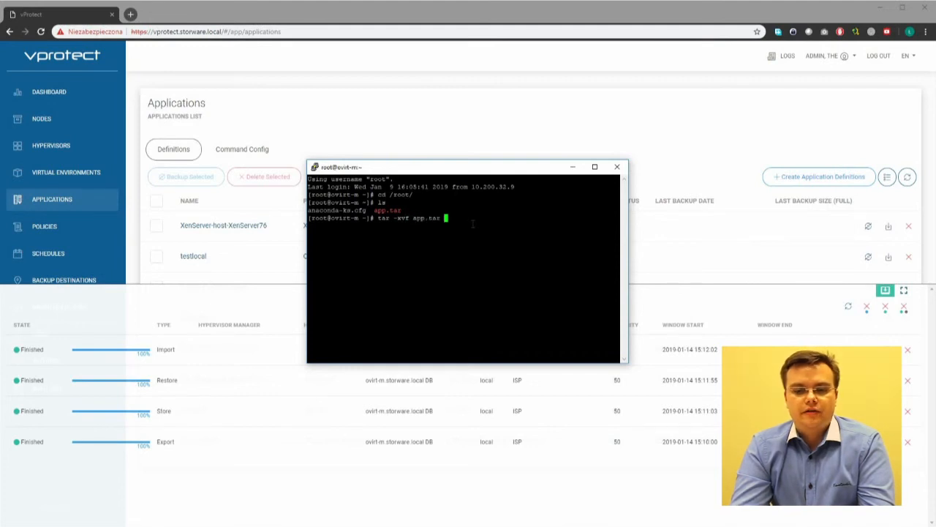
pyautogui.press('Return')
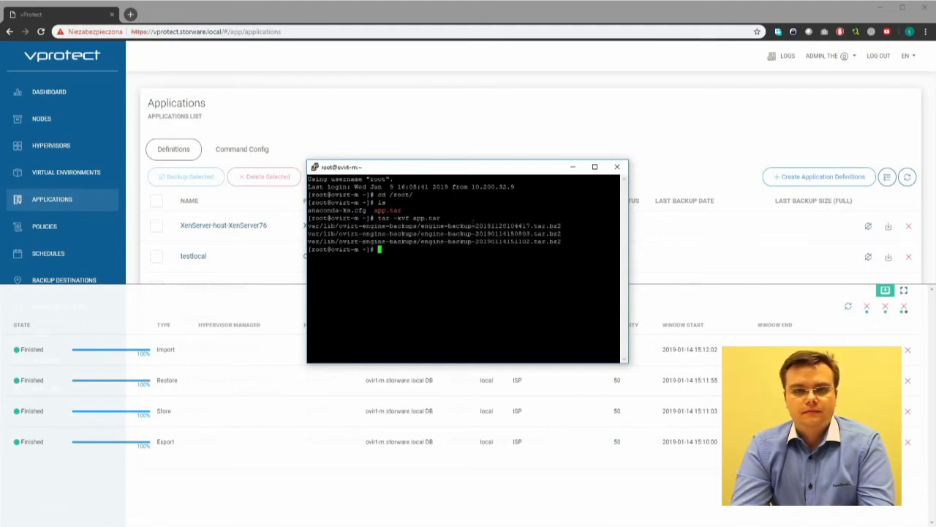